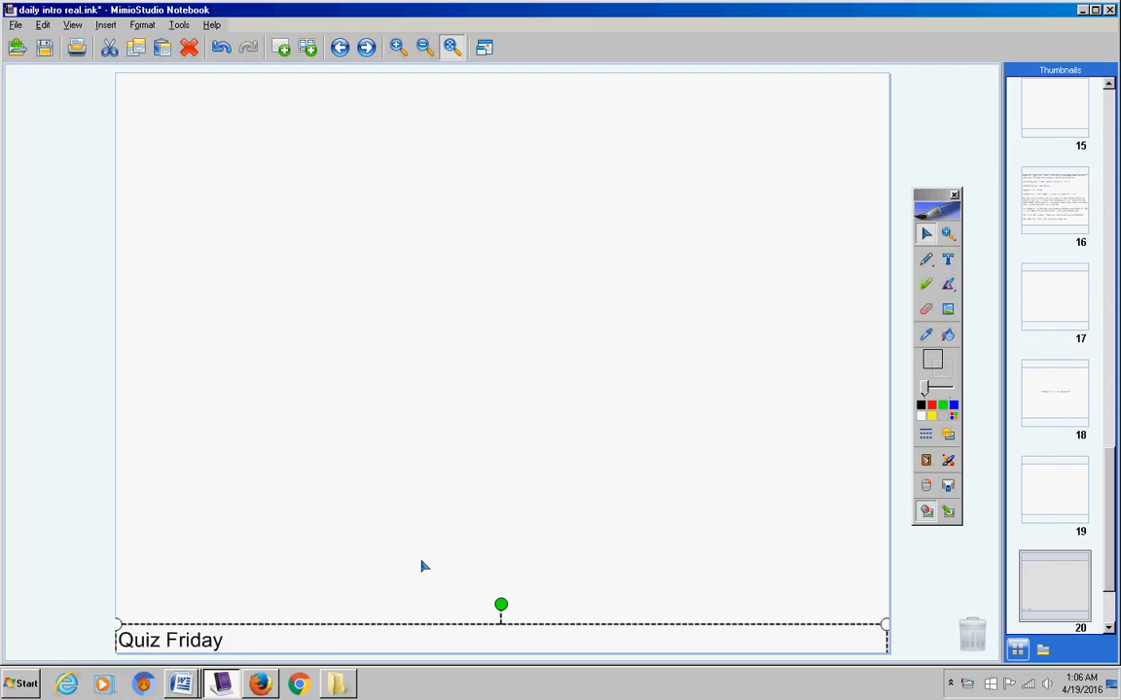
# Type 'Incompletes' and the chapter two test and test review lines below Quiz Friday.
pyautogui.write('Incompletes')
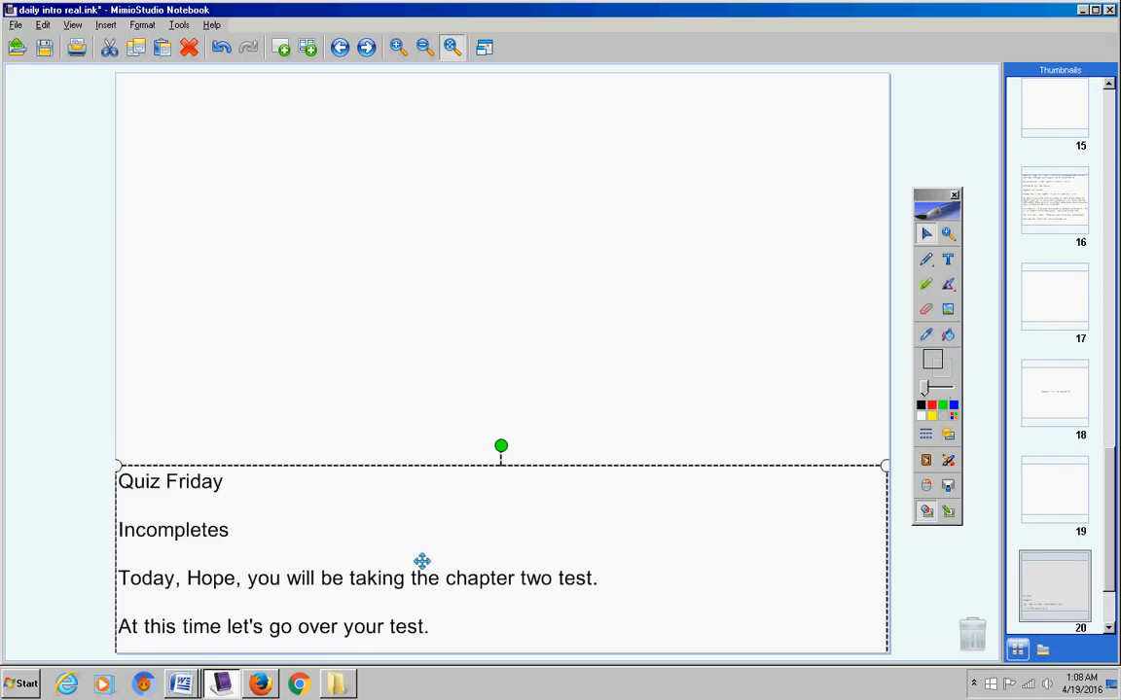
pyautogui.moveTo(731, 495)
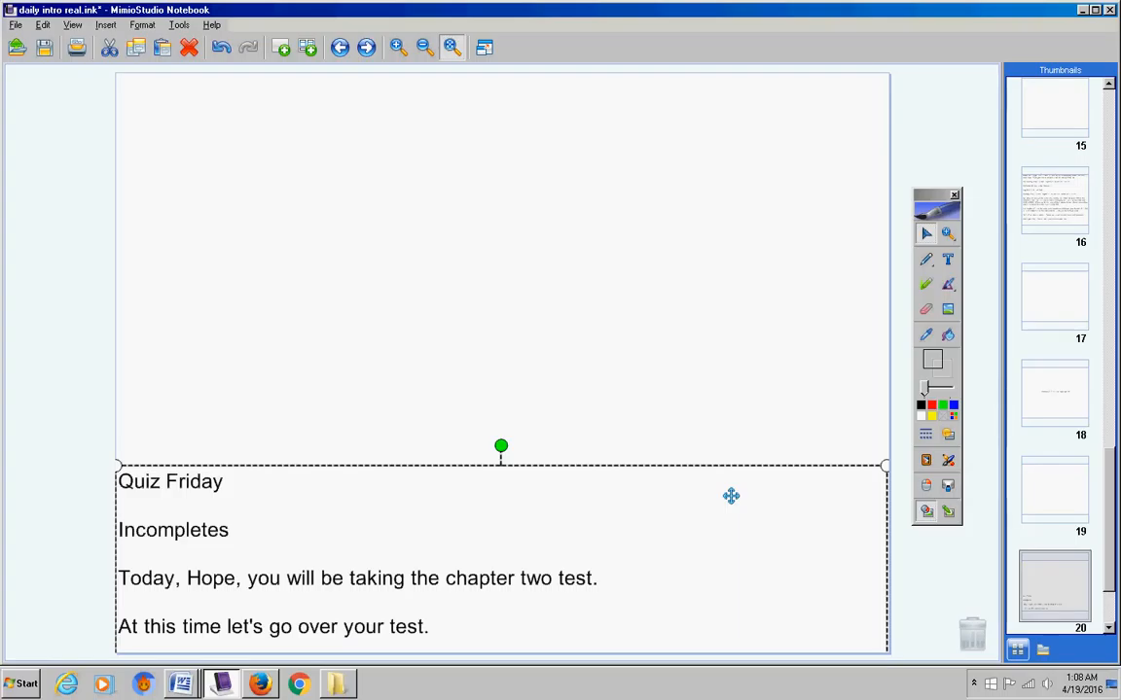
pyautogui.moveTo(722, 489)
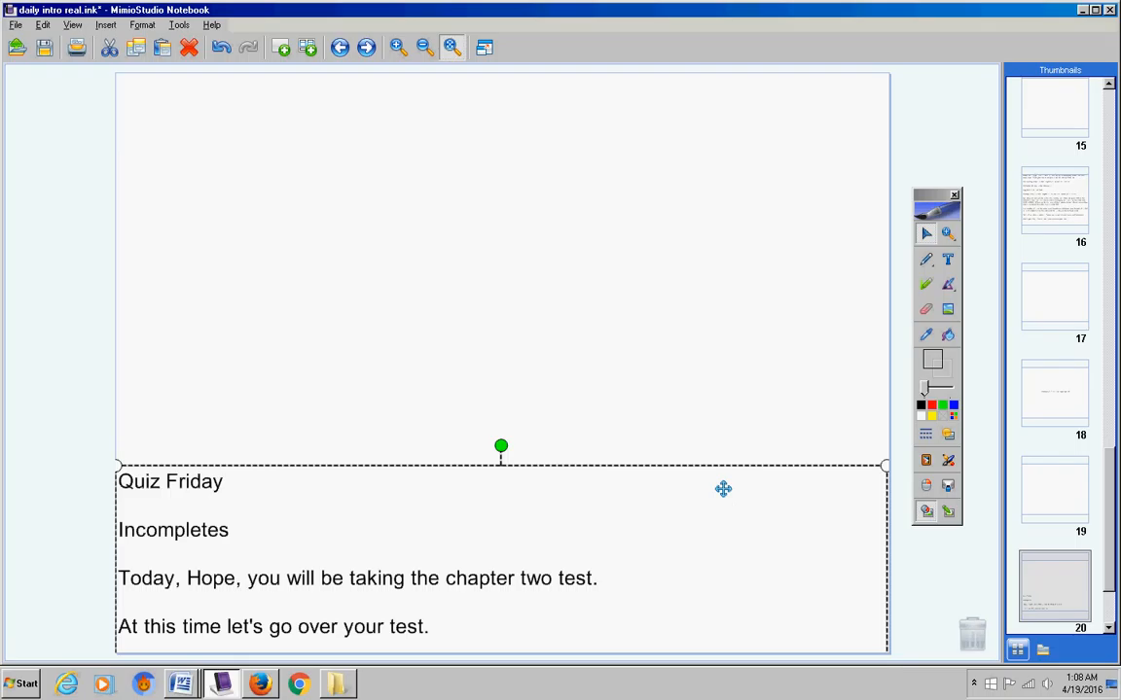
pyautogui.moveTo(712, 469)
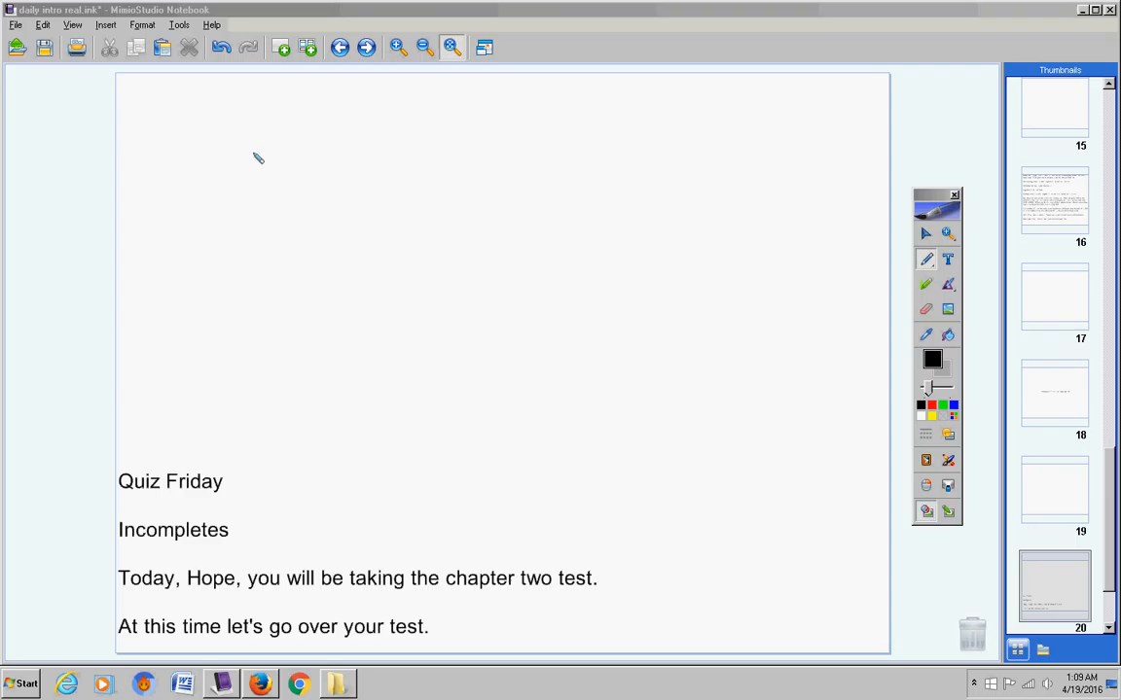
# Pen-draw the horizontal line and rays, then write 75° beside angle 2.
pyautogui.moveTo(289, 152); pyautogui.dragTo(466, 158)
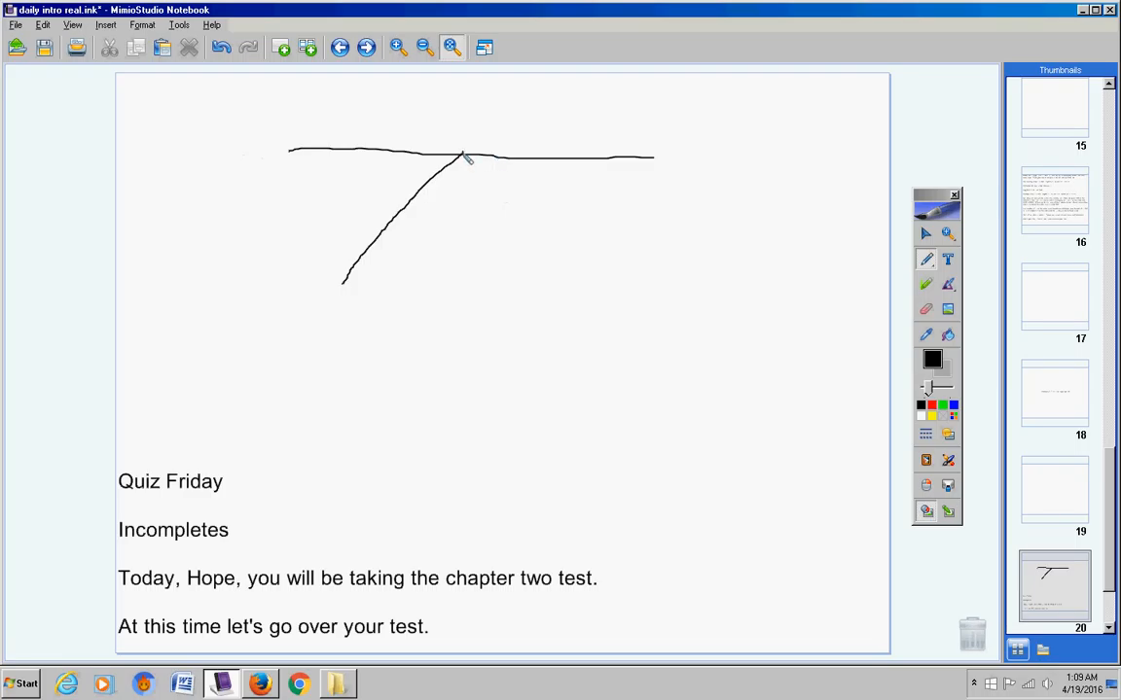
pyautogui.moveTo(463, 158); pyautogui.dragTo(531, 290)
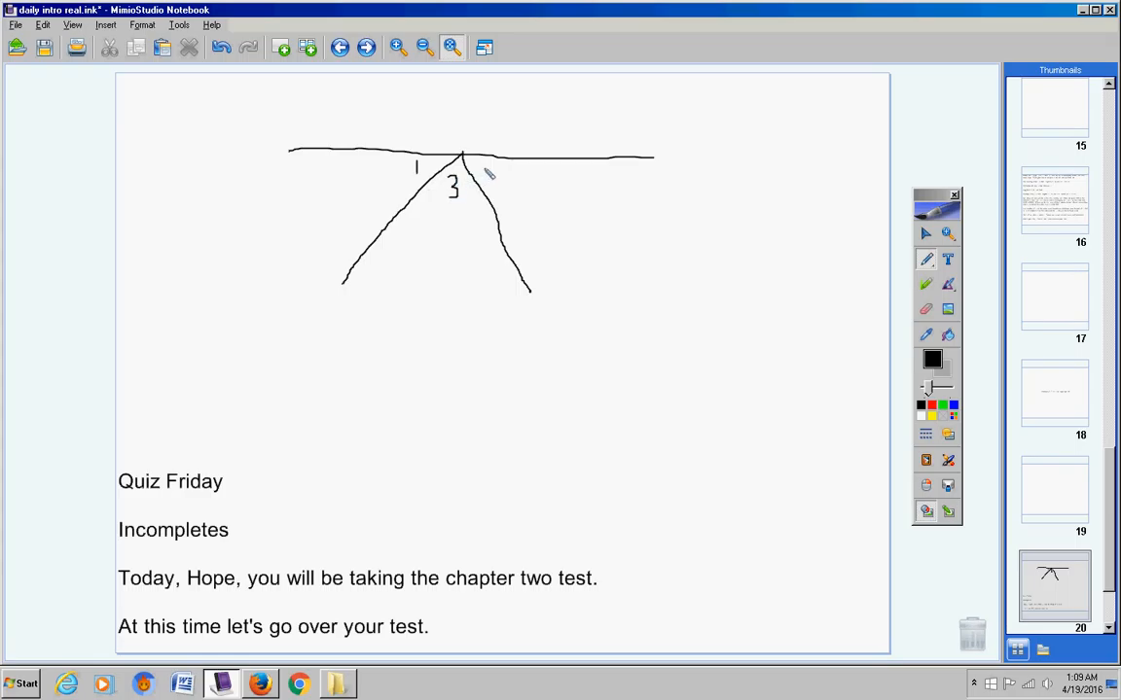
pyautogui.moveTo(491, 170)
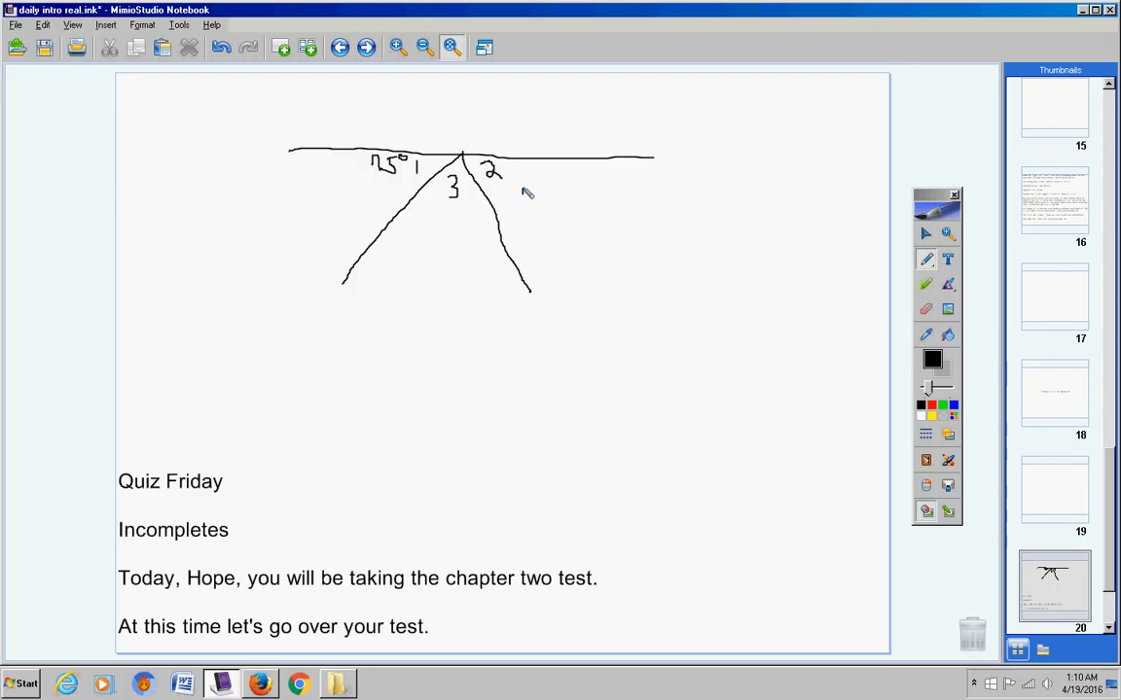
pyautogui.moveTo(525, 199); pyautogui.dragTo(564, 180)
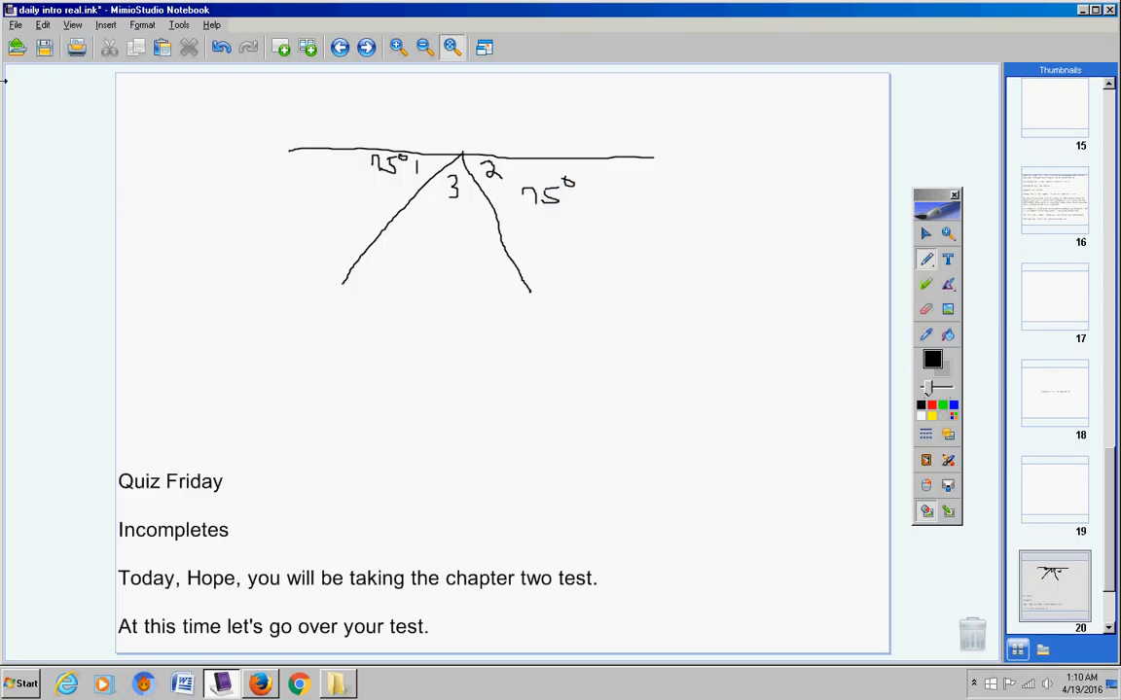
# Undo the 75° mark written beside angle 2.
pyautogui.click(221, 47)
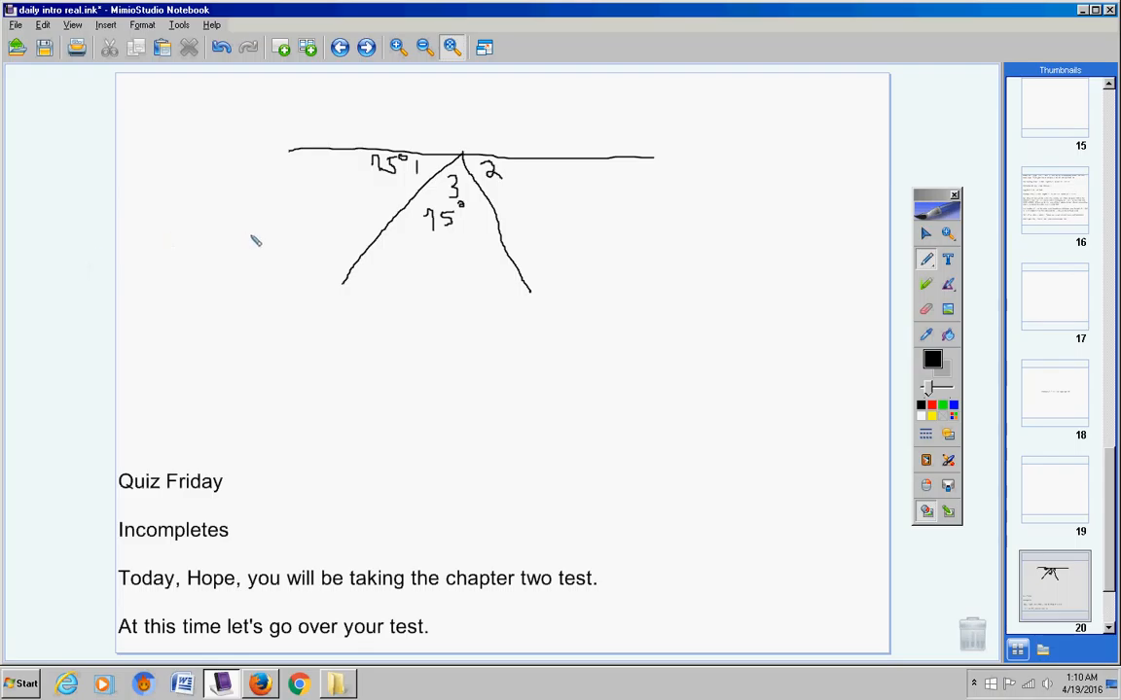
pyautogui.moveTo(348, 241)
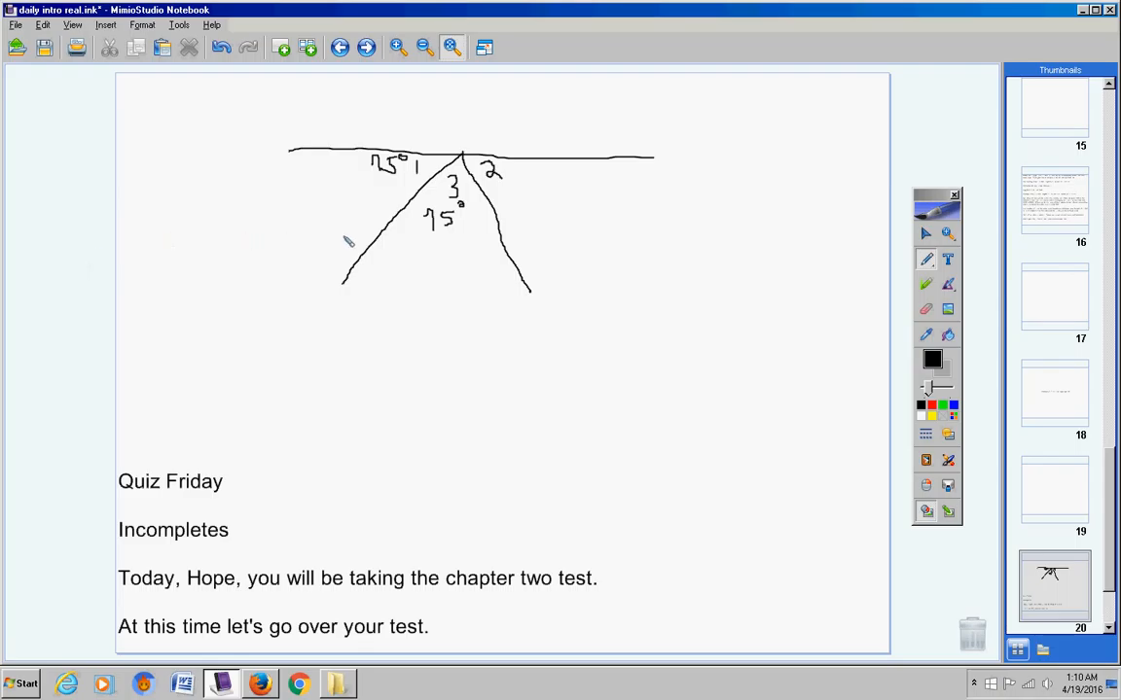
pyautogui.moveTo(261, 372)
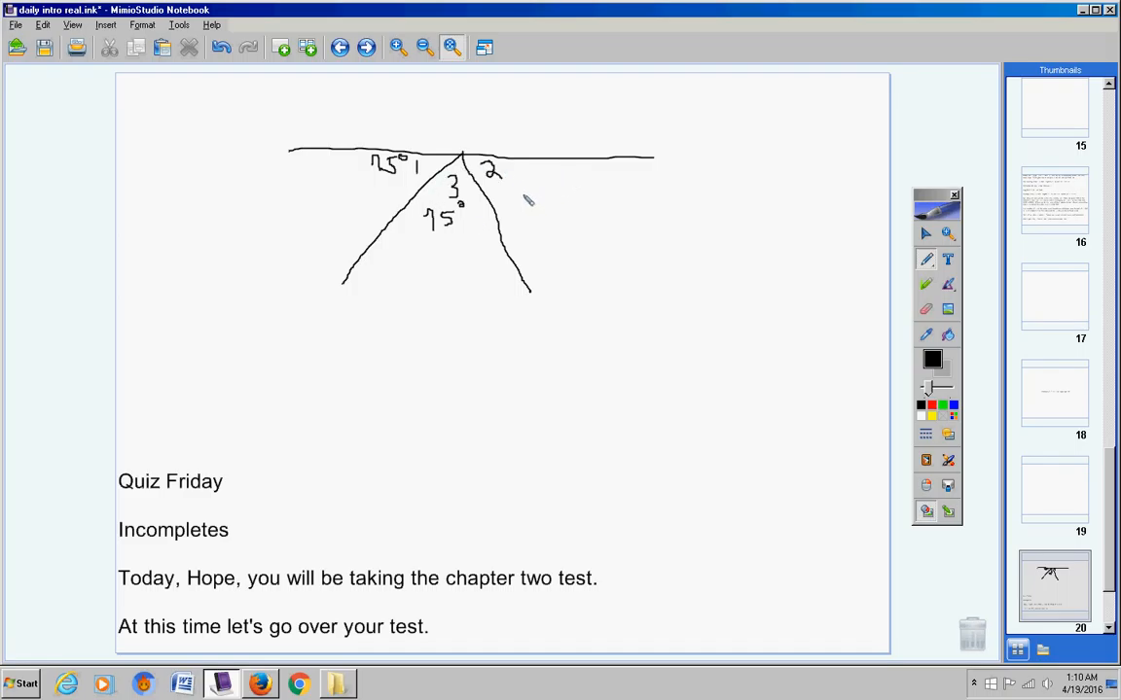
pyautogui.moveTo(543, 190)
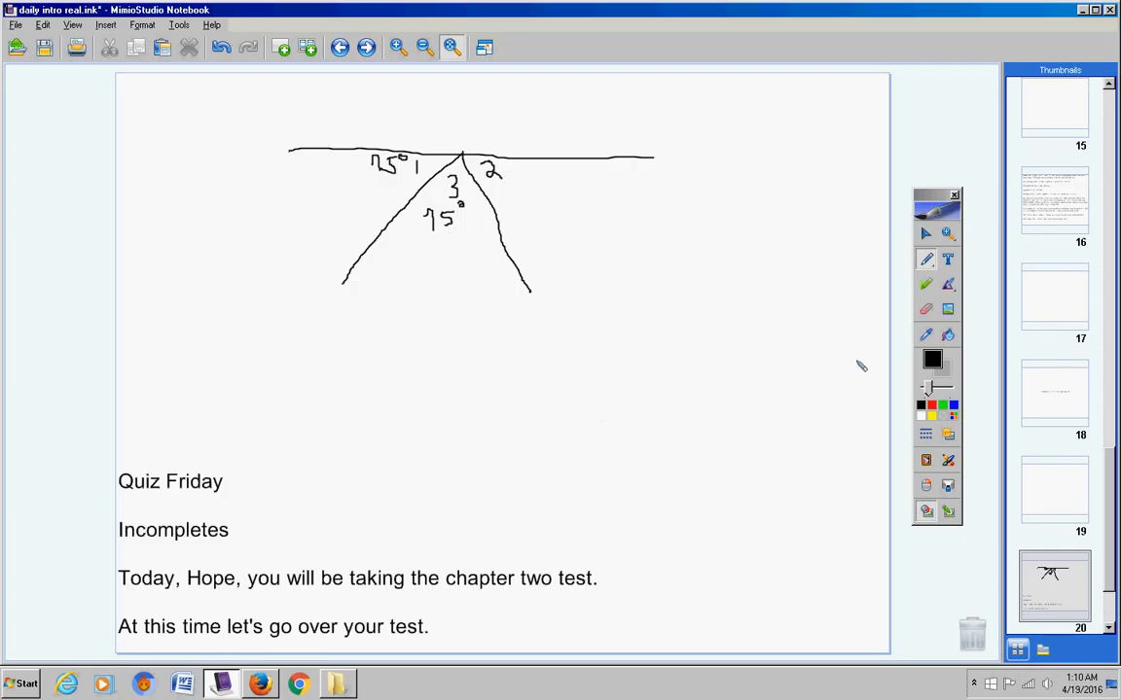
pyautogui.moveTo(943, 256)
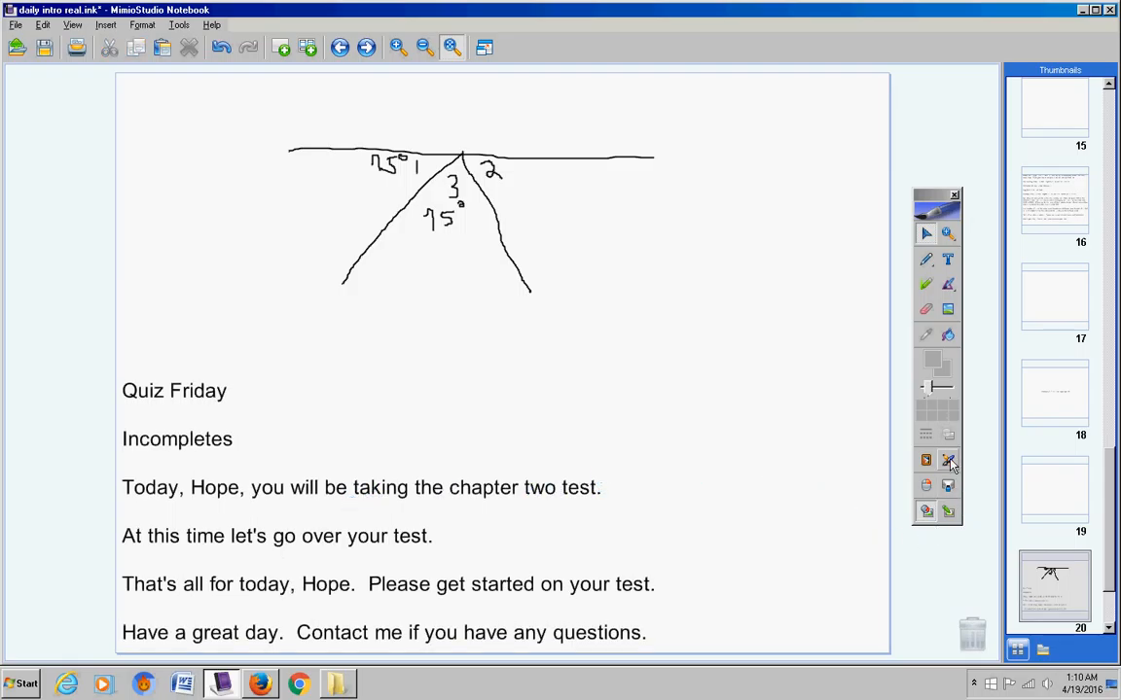
# Bring up the extra classroom tools menu from the toolbar.
pyautogui.click(948, 460)
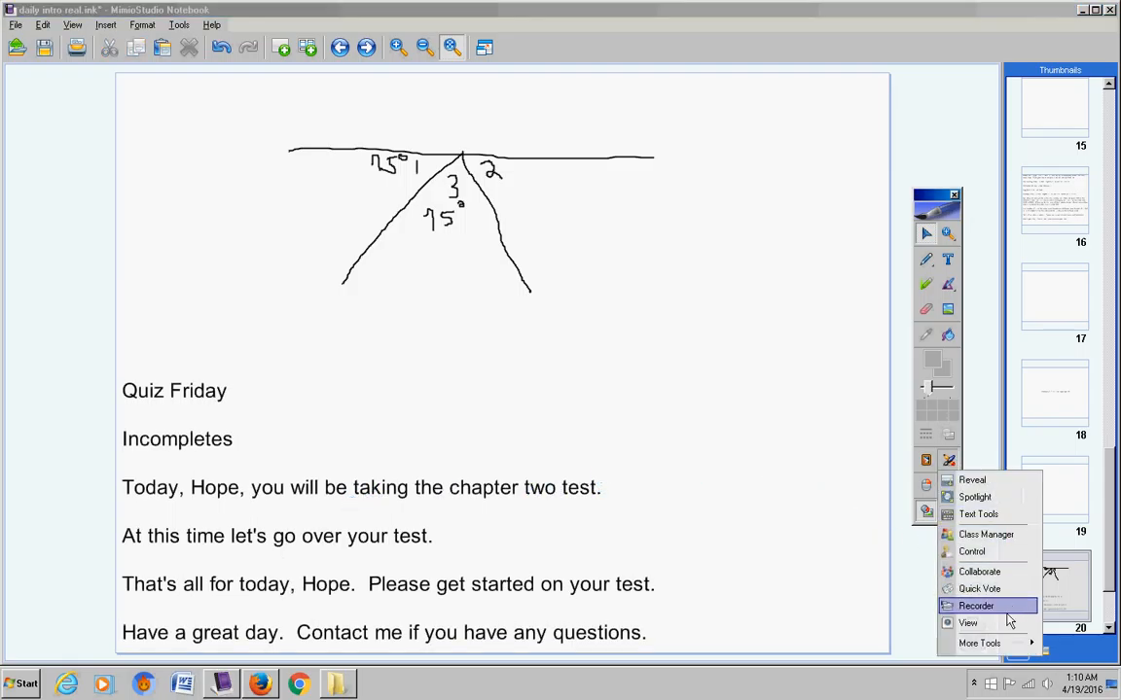